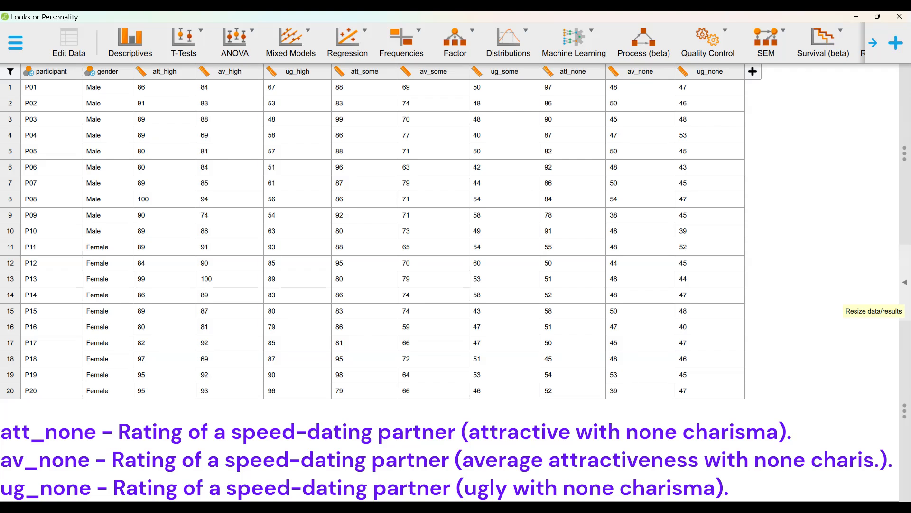
- Reveal the Repeated Measures ANOVA options and output beside the speed-dating data
{"action": "left_click", "coordinate": [235, 43]}
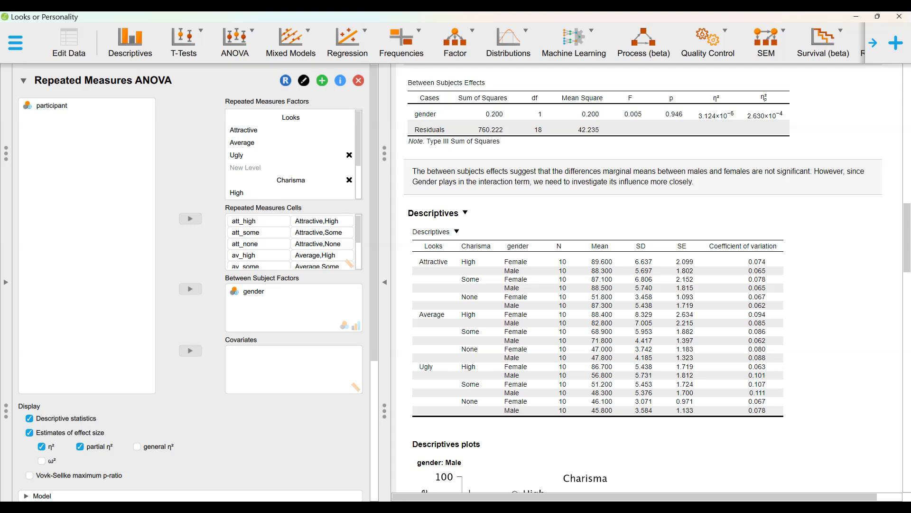
- Review Assumption Checks, Post Hoc Tests and Contrast Tables, then close the analysis to the data sheet
{"action": "scroll", "scroll_direction": "down", "scroll_amount": 3}
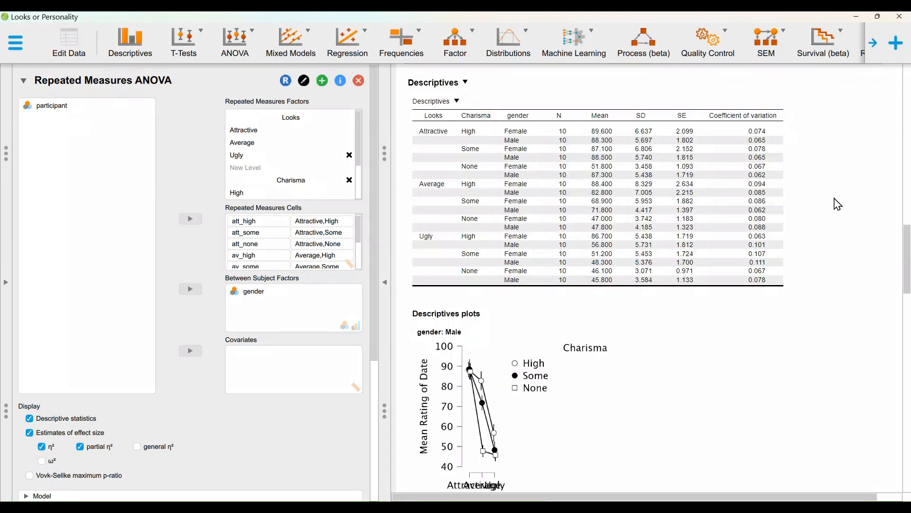
{"action": "scroll", "scroll_direction": "down", "scroll_amount": 3}
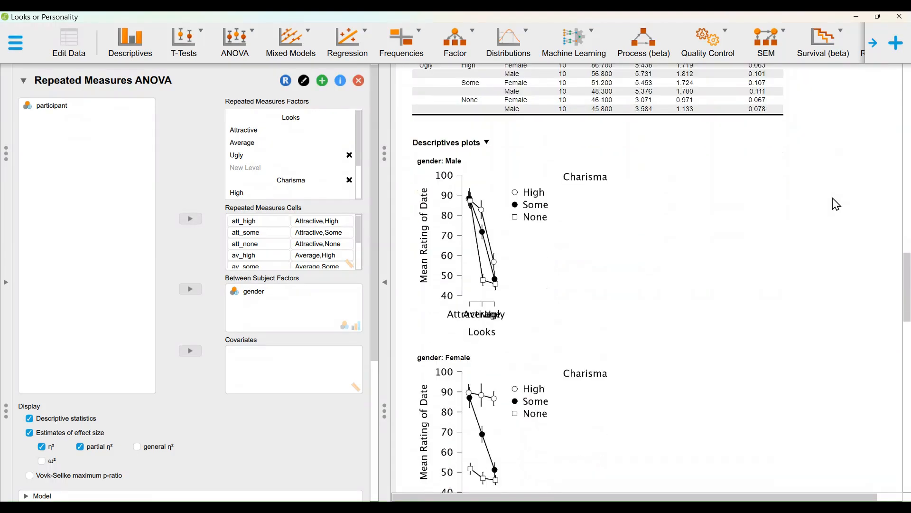
{"action": "scroll", "scroll_direction": "down", "scroll_amount": 3}
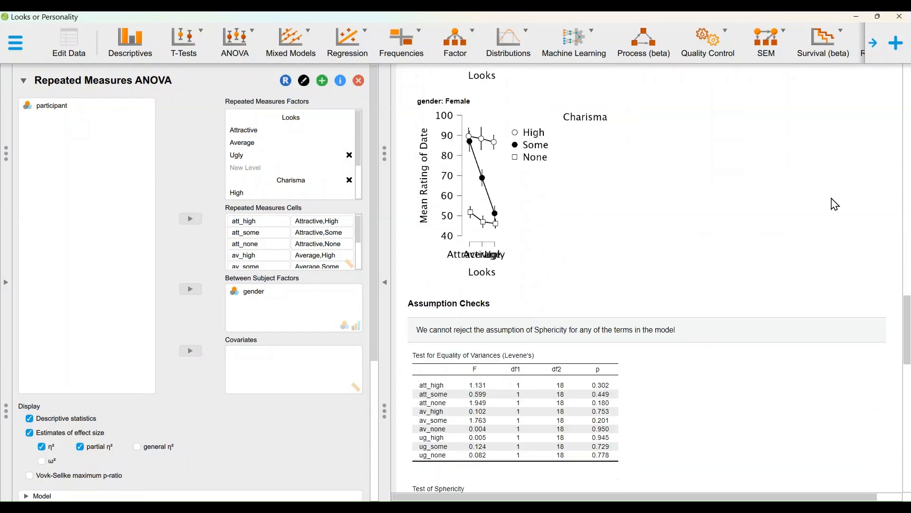
{"action": "scroll", "scroll_direction": "down", "scroll_amount": 3}
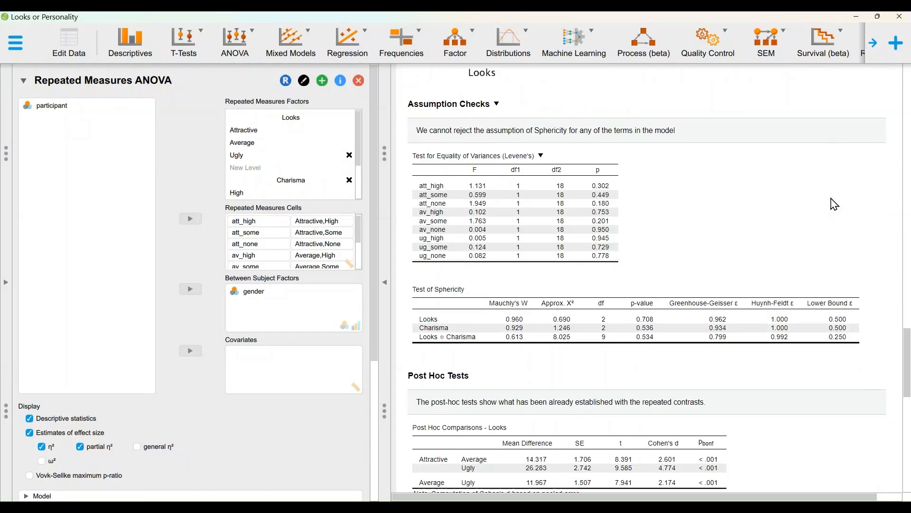
{"action": "scroll", "scroll_direction": "down", "scroll_amount": 3}
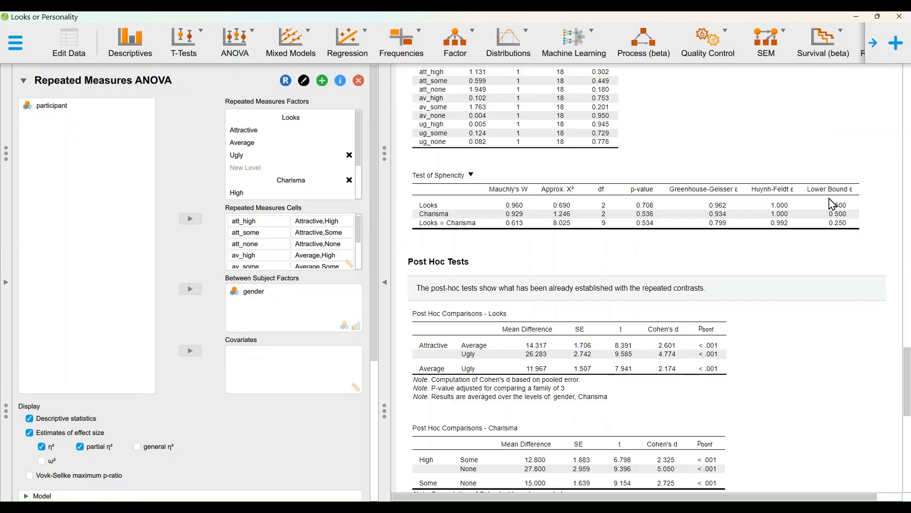
{"action": "scroll", "scroll_direction": "down", "scroll_amount": 3}
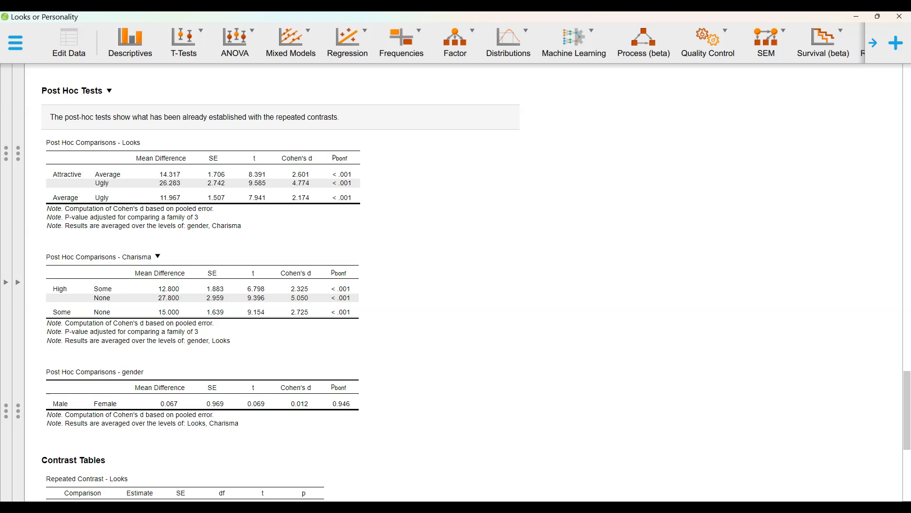
{"action": "scroll", "scroll_direction": "down", "scroll_amount": 3}
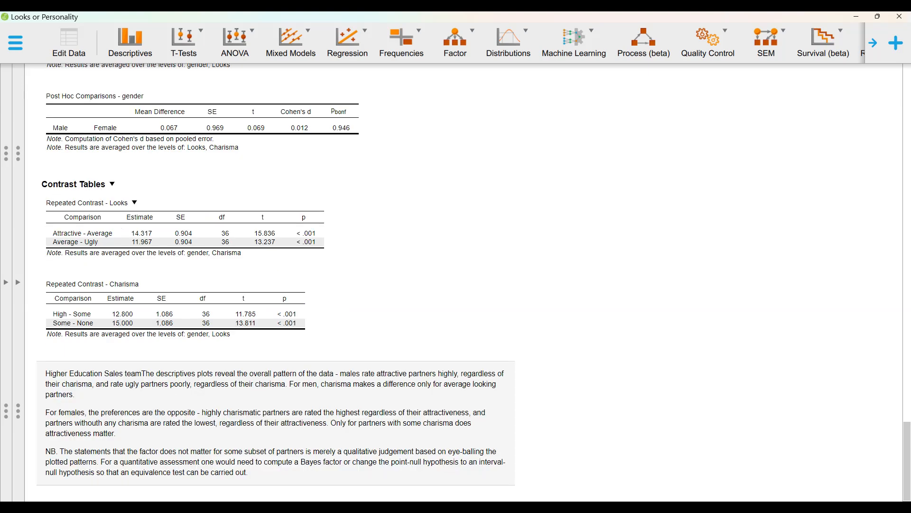
{"action": "left_click", "coordinate": [16, 43]}
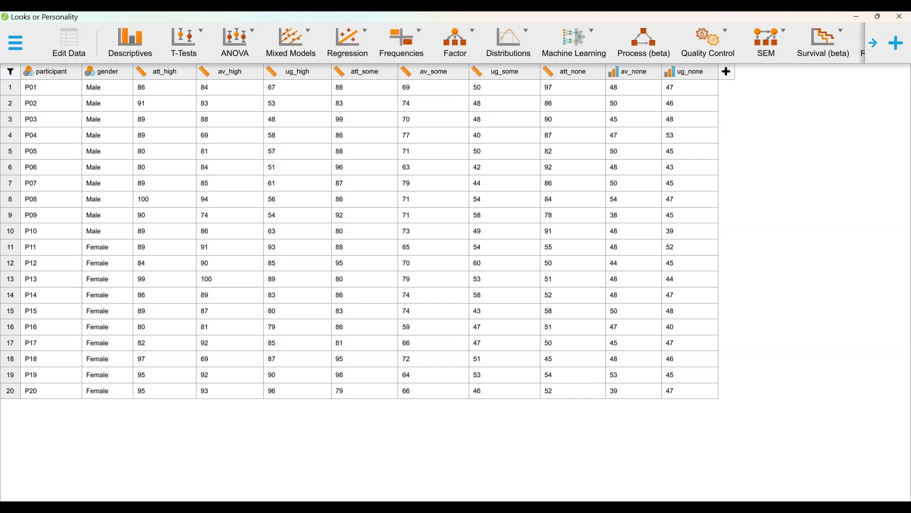
- Show the classical and Bayesian ANOVA analyses menu from the ribbon
{"action": "left_click", "coordinate": [234, 43]}
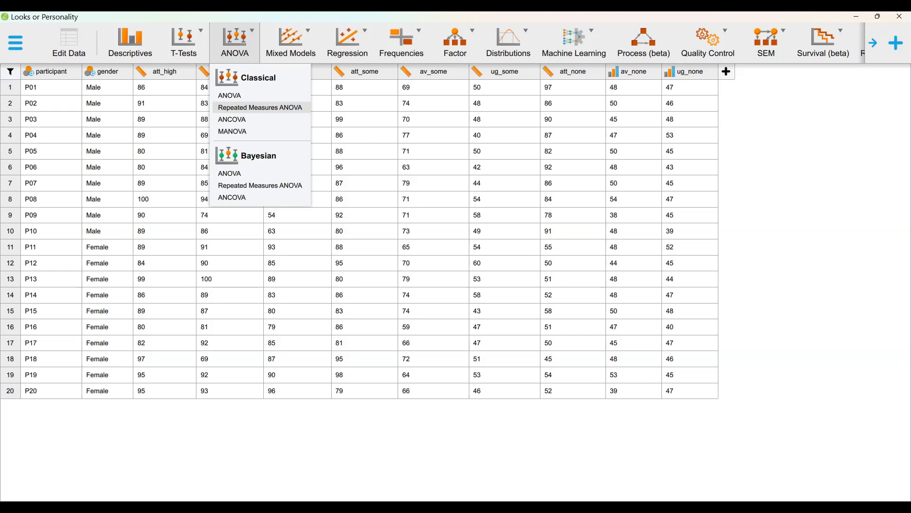
- Start a Classical Repeated Measures ANOVA and define the attractiveness and Chrisma (High, Some, None) factors
{"action": "left_click", "coordinate": [260, 108]}
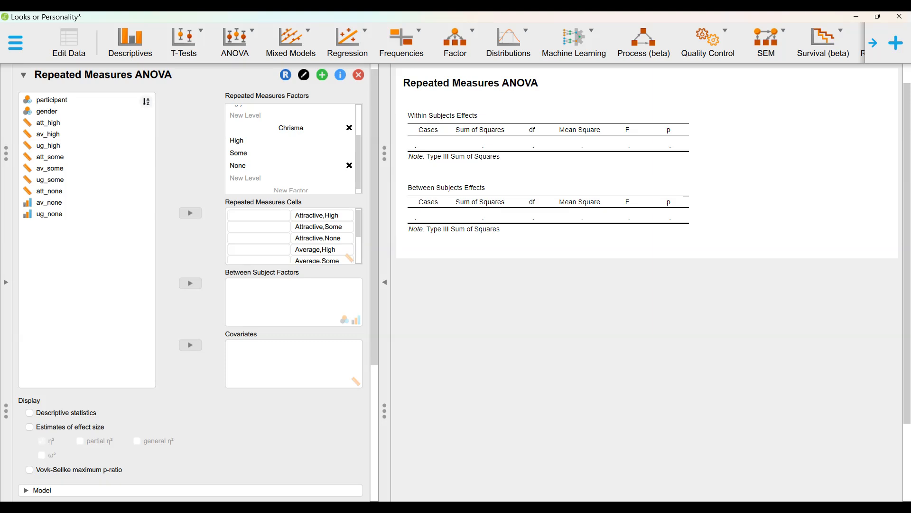
{"action": "left_click", "coordinate": [190, 212]}
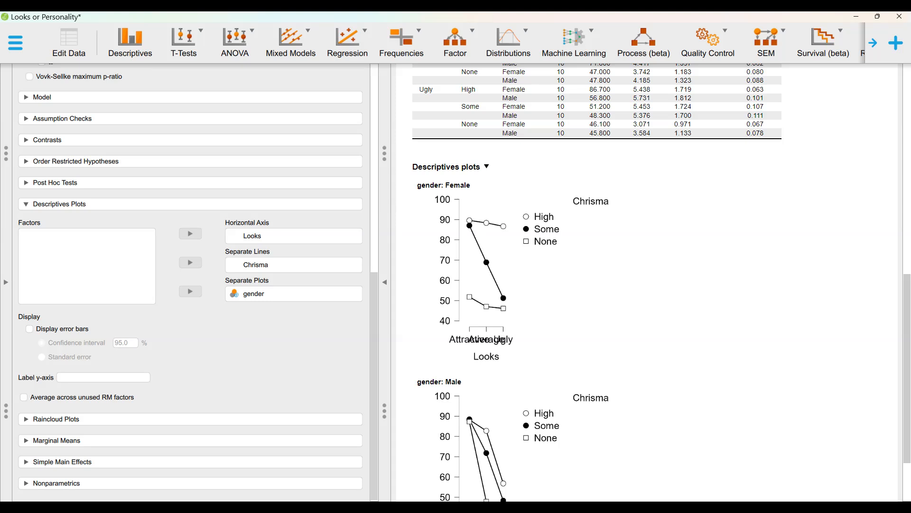
- Display 95% confidence-interval error bars on the descriptive plots
{"action": "left_click", "coordinate": [29, 328]}
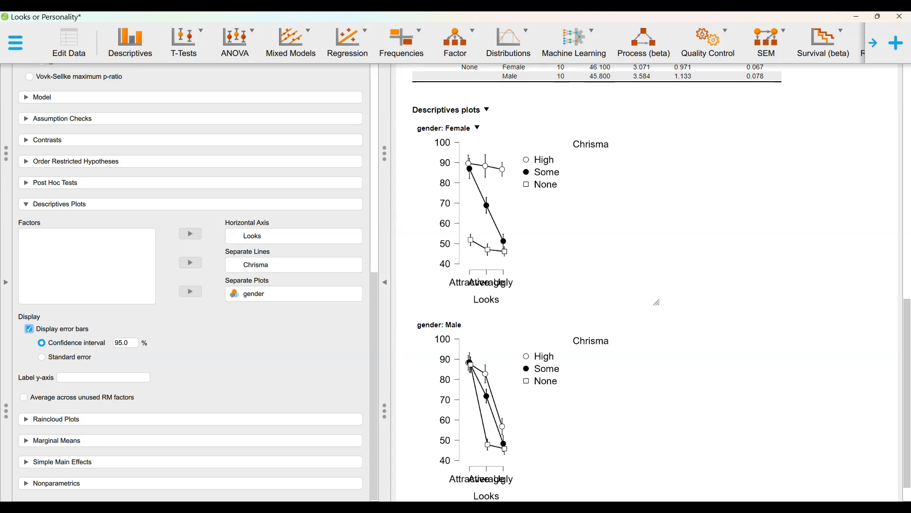